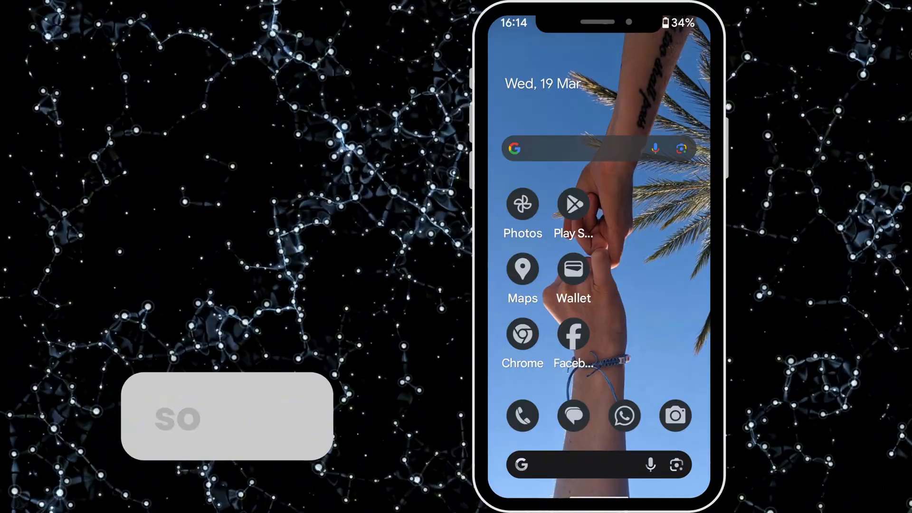
Search the app drawer for "ti" and launch TickTick
text(ti)
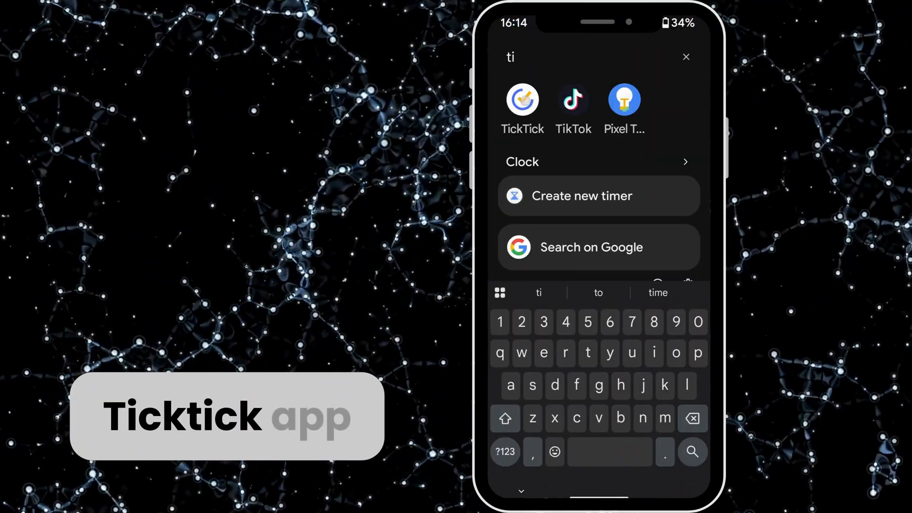
click(521, 101)
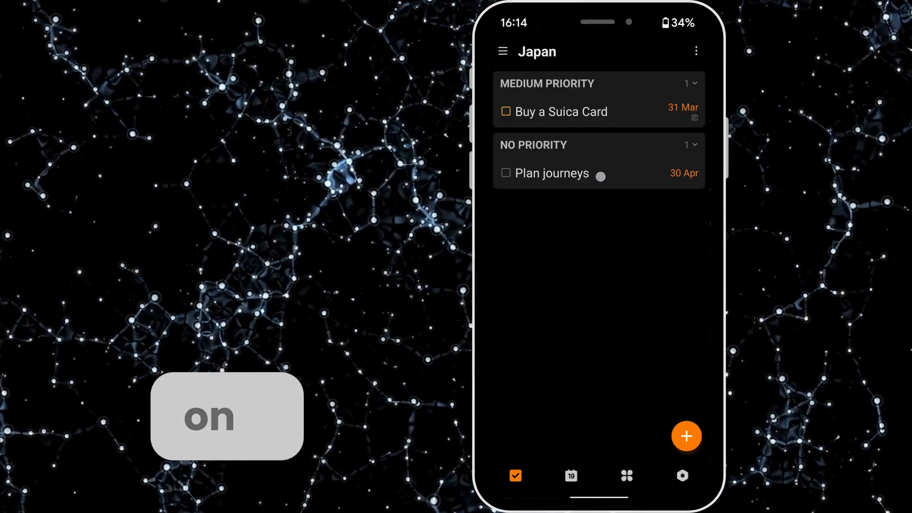
Set the Plan journeys task to Low Priority via the task's more-actions menu
click(553, 173)
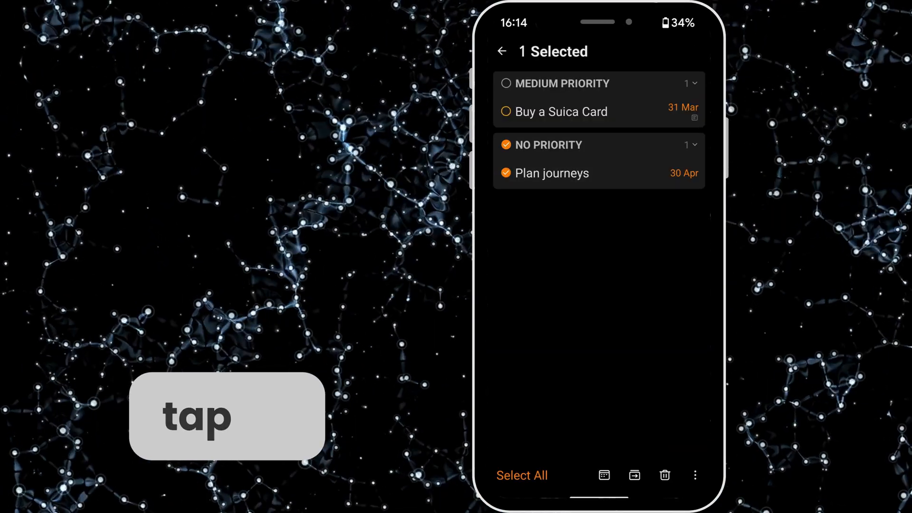
click(695, 475)
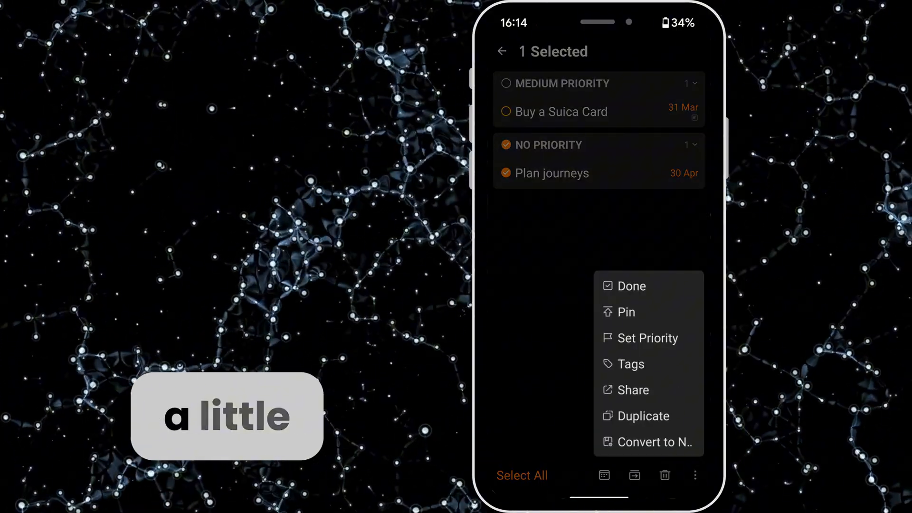
click(647, 338)
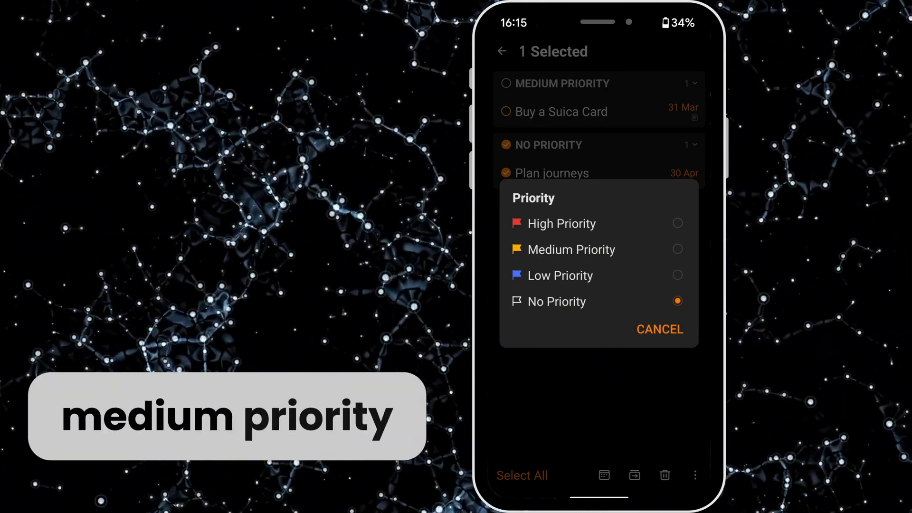
click(677, 274)
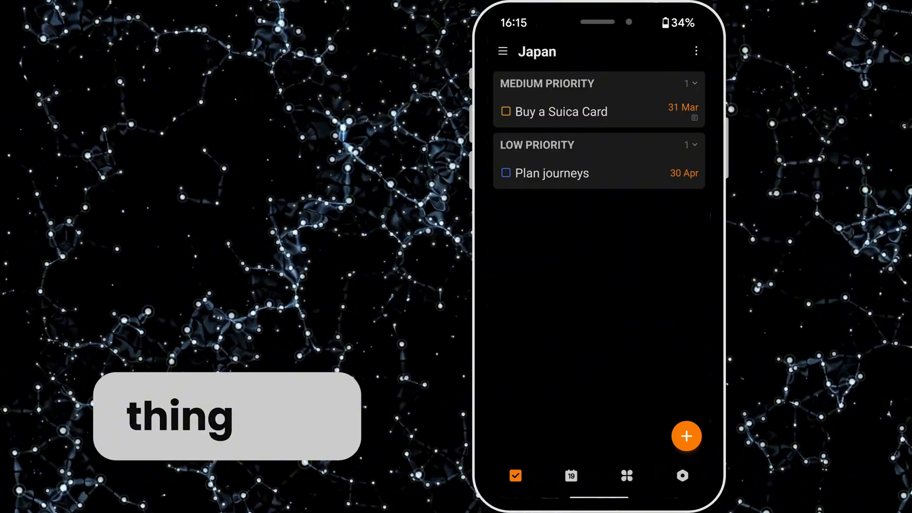
click(695, 51)
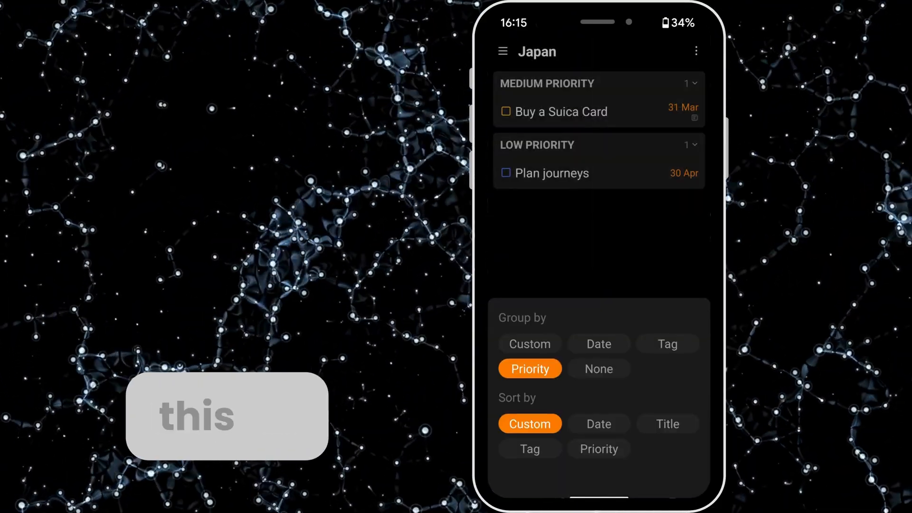
click(599, 449)
text(Check passport)
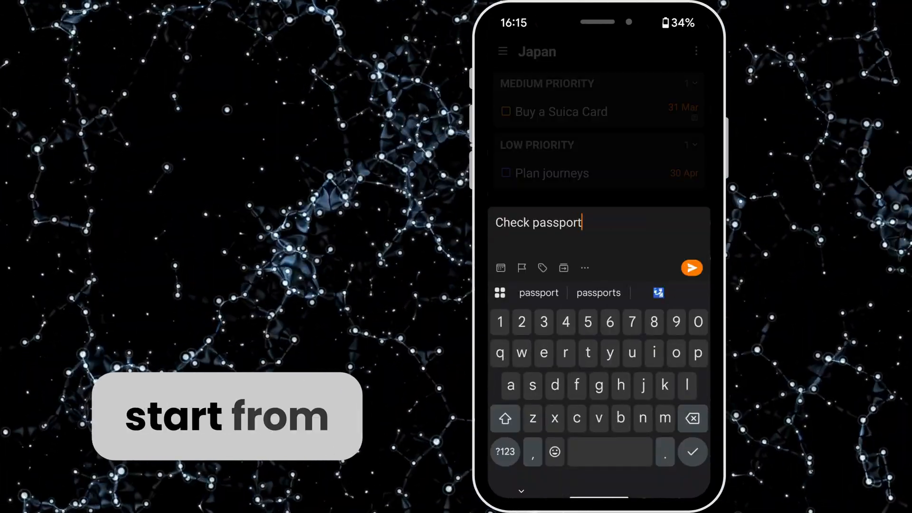
Give Check passport a 28 March due date with no reminder and save it
click(500, 267)
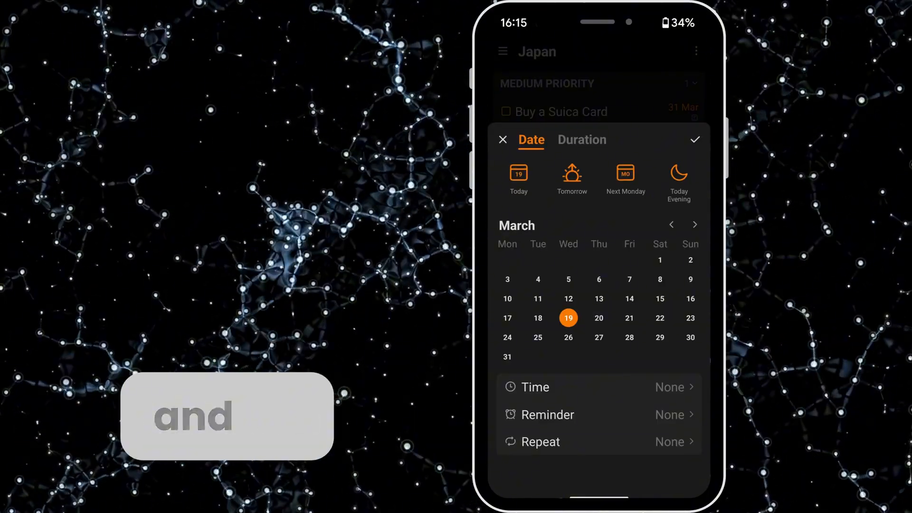
click(628, 337)
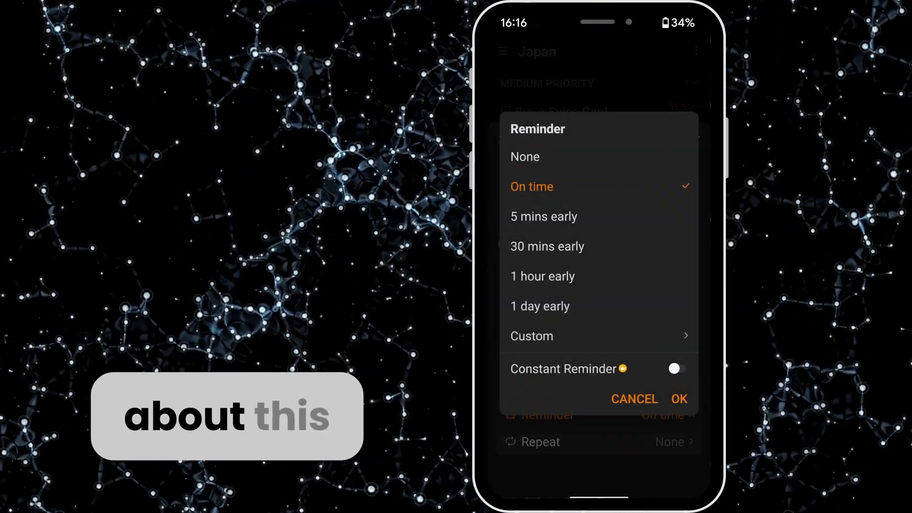
click(524, 156)
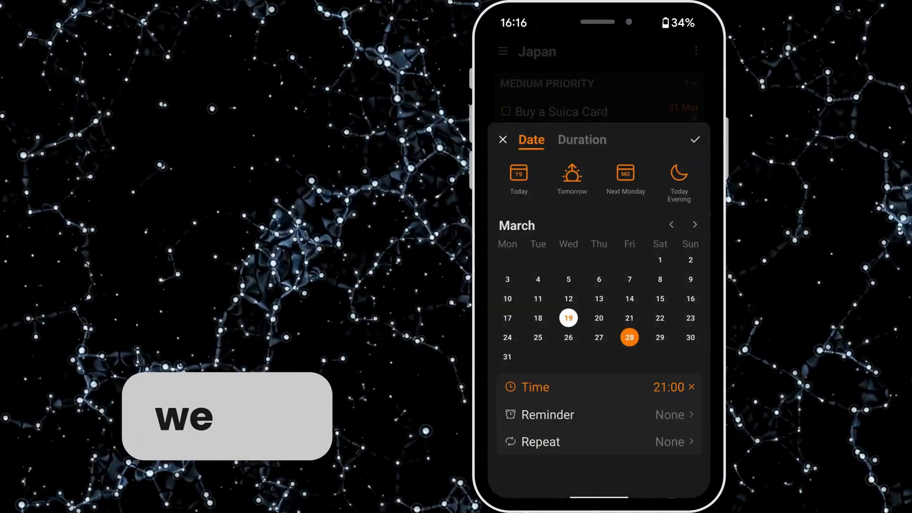
click(693, 139)
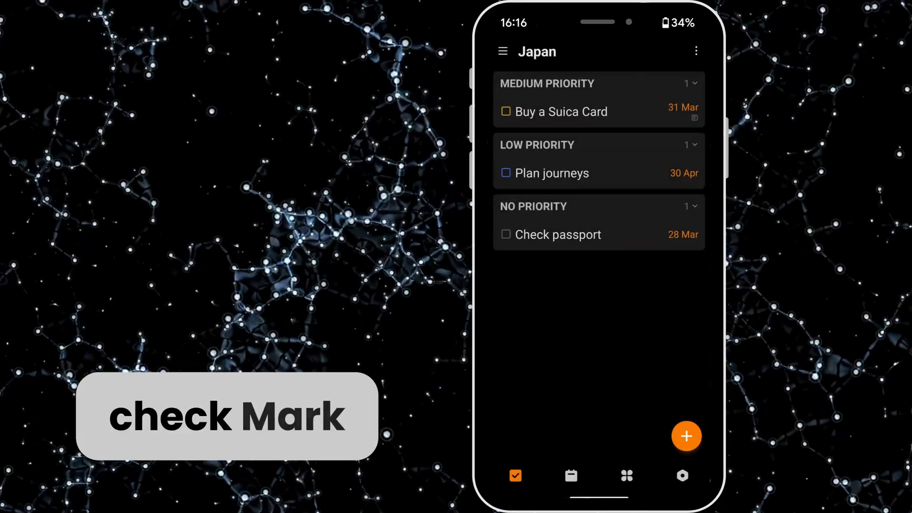